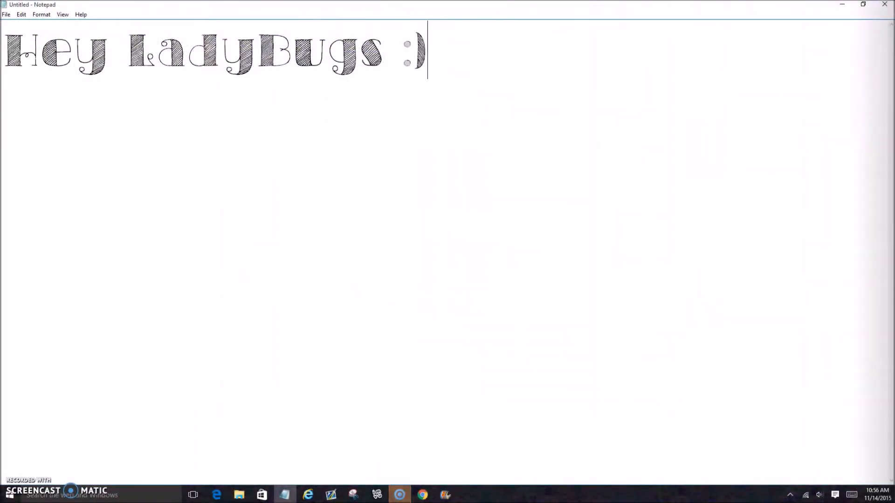
Write the intro 'Today, Im Gonna Show You How To Make Your ArtBooks' noticeable and the first step 'Log In !!'
{"action": "type", "text": "Today , Im Gonna Show You"}
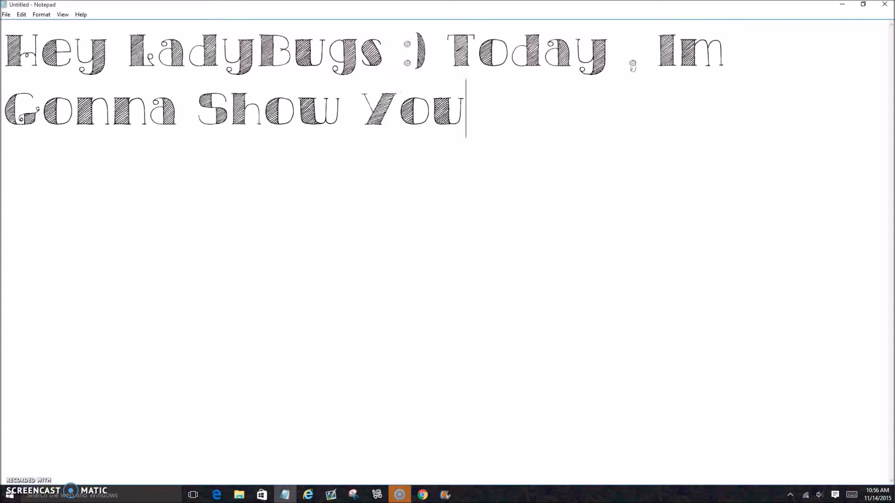
{"action": "type", "text": "How To Make Your ArtBooks Noticable!! :) First"}
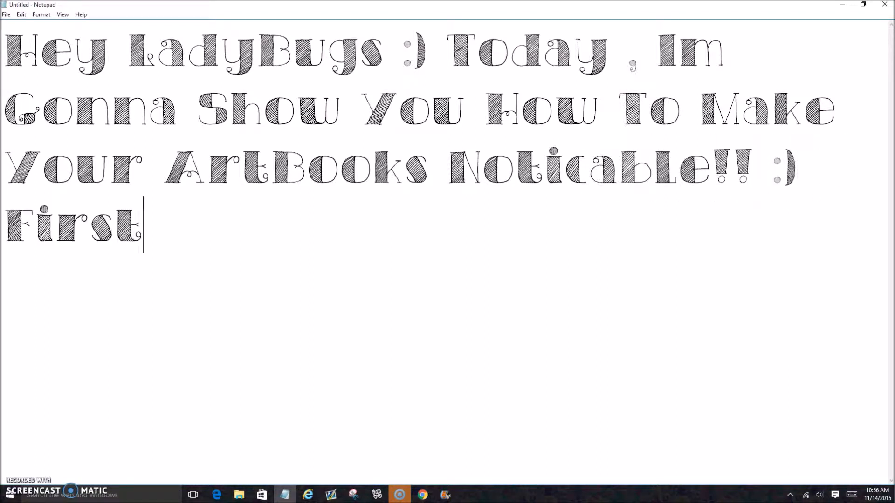
{"action": "type", "text": ", Log In !!"}
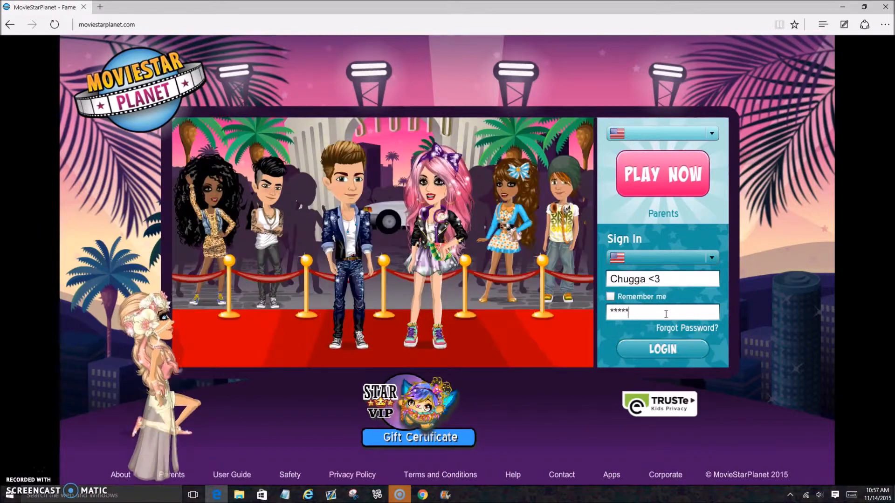
{"action": "left_click", "coordinate": [662, 349]}
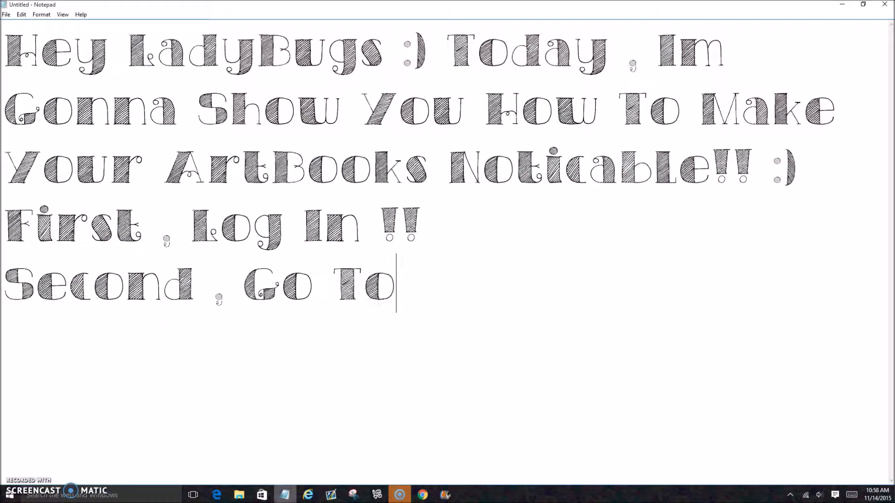
Write step two (go to MovieTown, then ArtBooks) and step three 'Find An Pretty Background :p'
{"action": "type", "text": "MovieTown And G"}
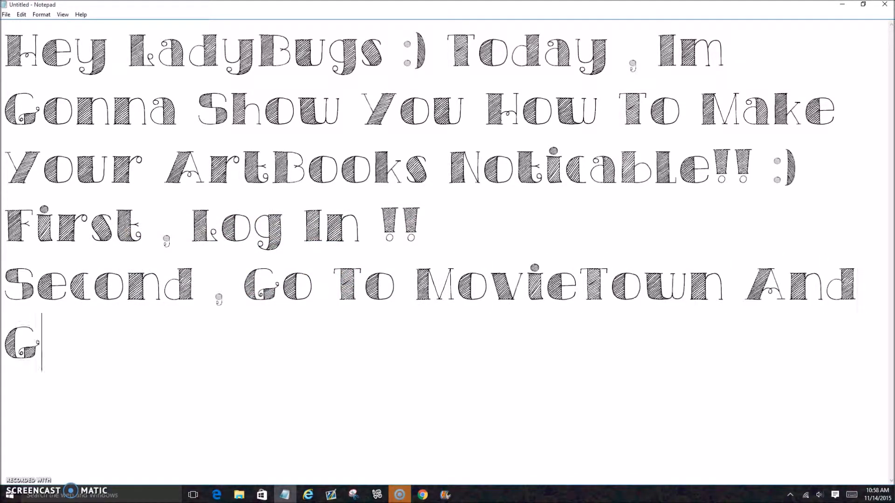
{"action": "type", "text": "o To \"ArtBooks\" Now Click New!!"}
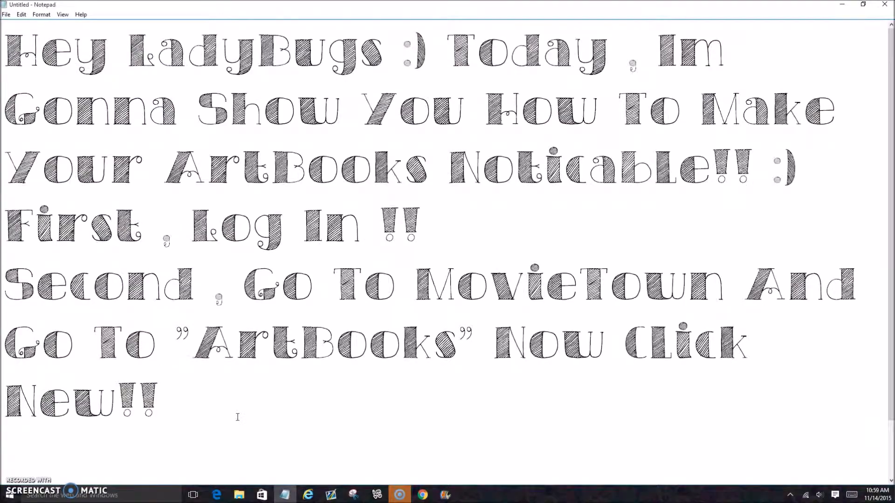
{"action": "type", "text": "Third , Find A"}
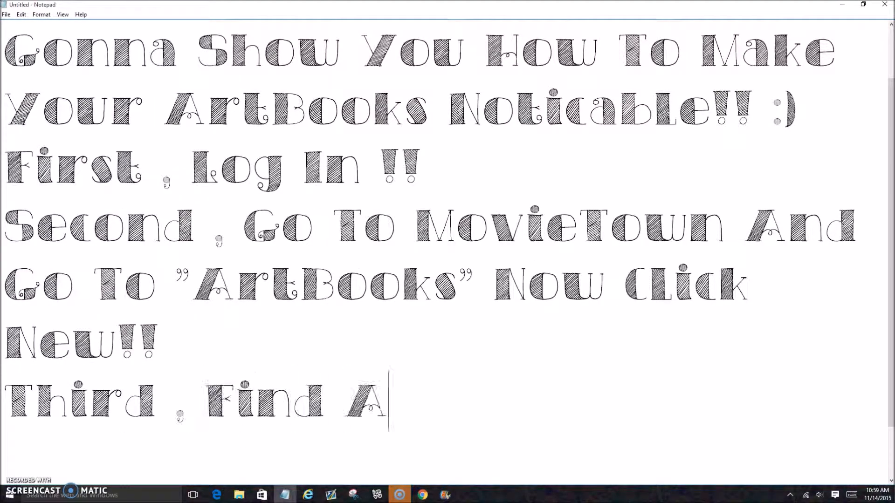
{"action": "type", "text": "n Pretty Background :p"}
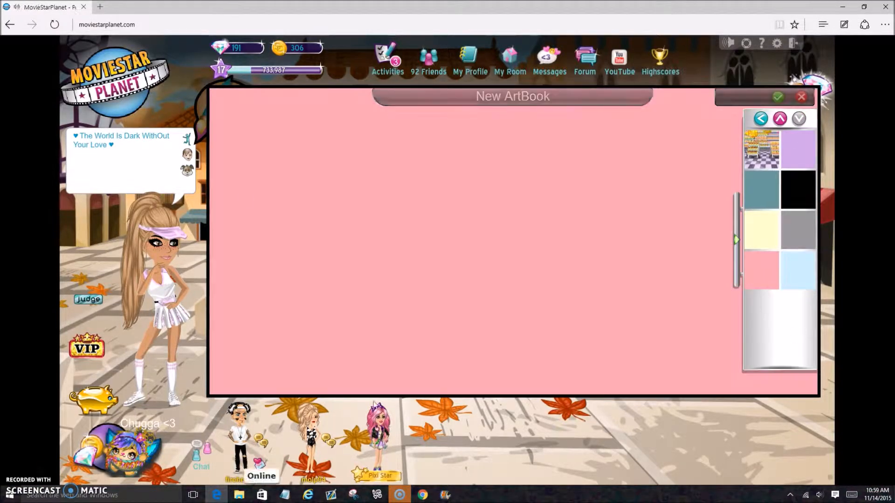
{"action": "left_click", "coordinate": [261, 495]}
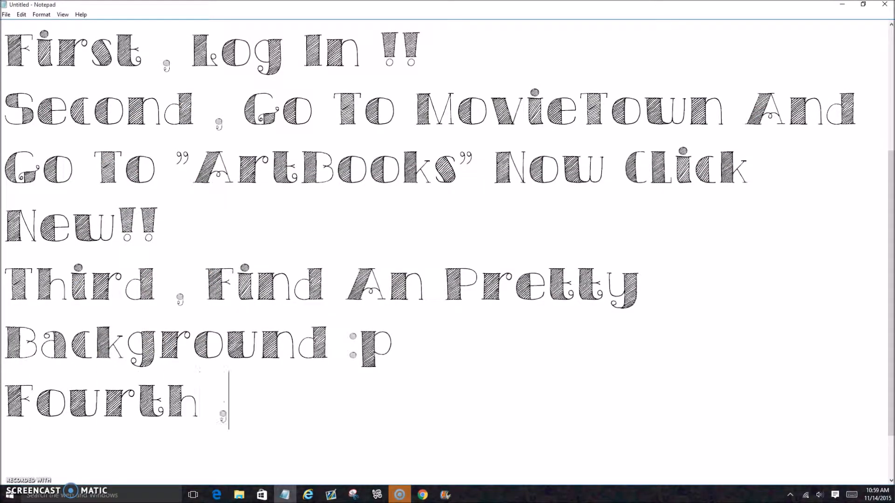
Write step four 'Add Some People' with hint and step five 'Change Their Clothes' to make it noticeable
{"action": "type", "text": "Add Some People"}
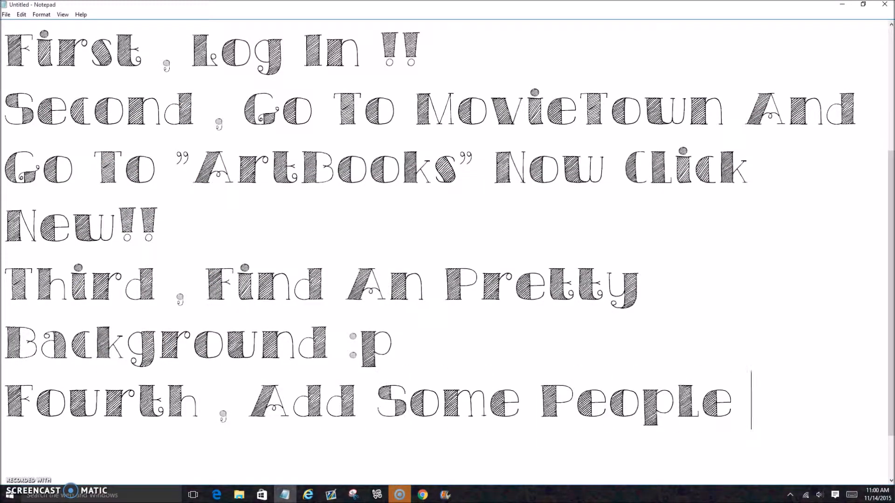
{"action": "type", "text": "(Hint : Add Two"}
{"action": "type", "text": "Fifth"}
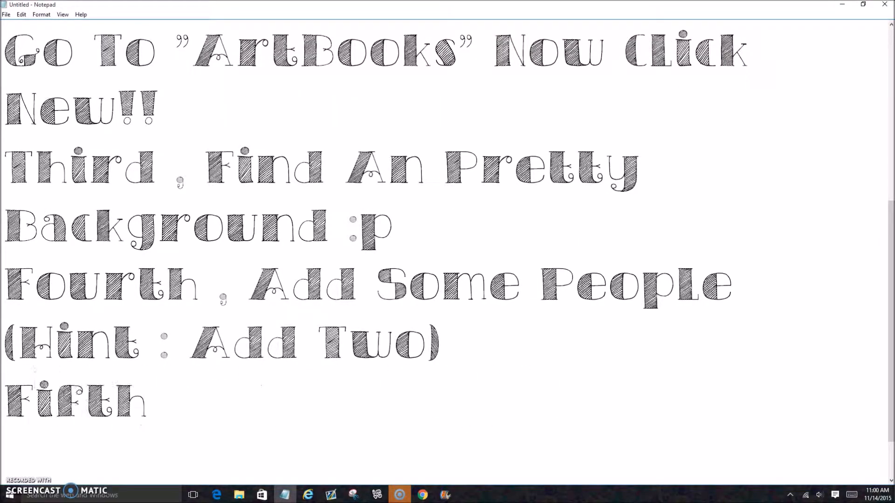
{"action": "type", "text": ", Change Their C"}
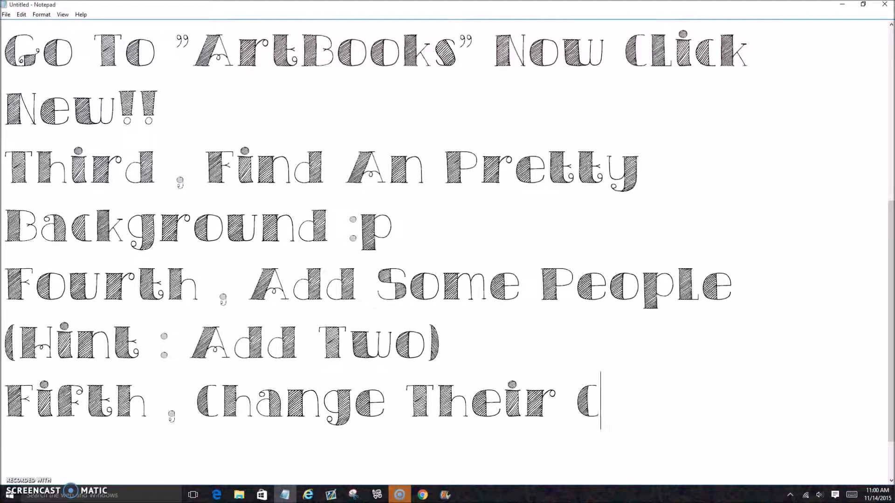
{"action": "type", "text": "lothes"}
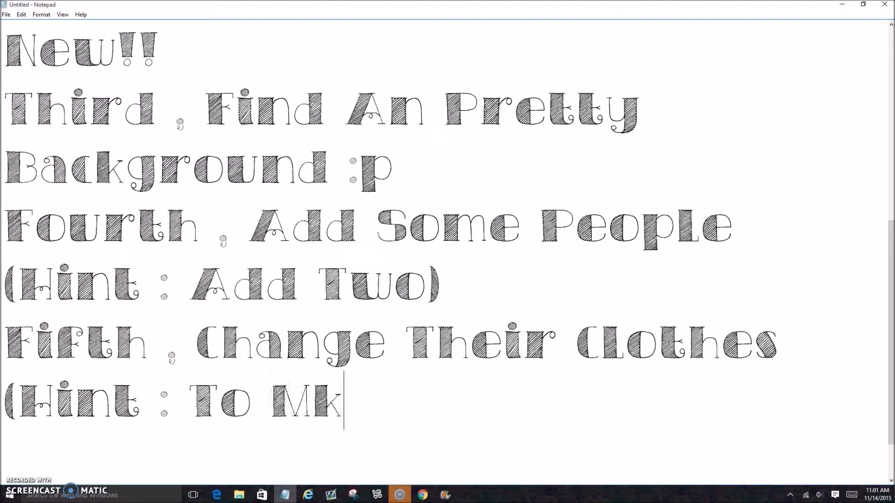
{"action": "type", "text": "ake It Noticable , Let Them Wear The Same Color"}
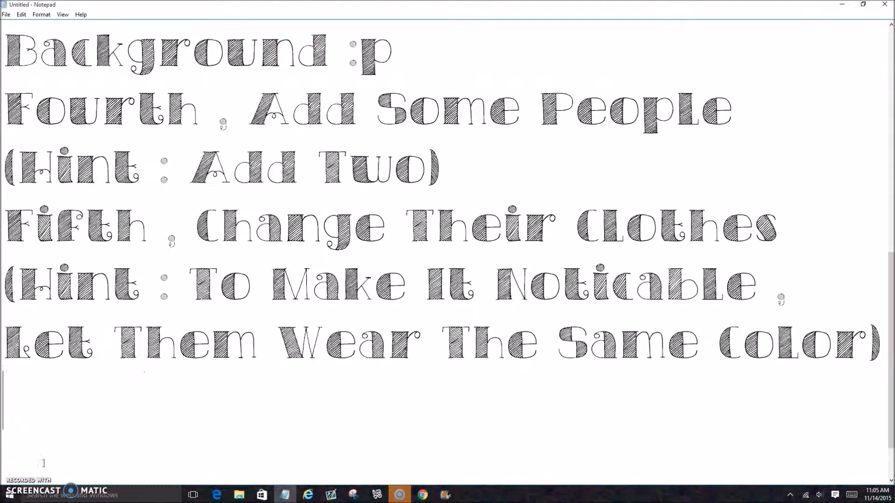
Add 'Your ArtBook Should Look A Little Like This So Far' and the note to add a catchy quote or saying
{"action": "type", "text": "Your ArtBook Should Look A"}
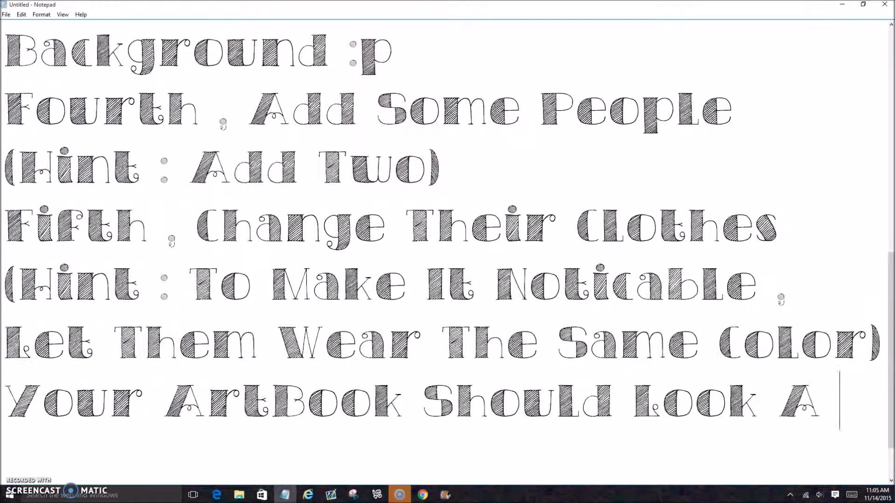
{"action": "type", "text": "Little Like This So Far :"}
{"action": "type", "text": "Now Add An Catch"}
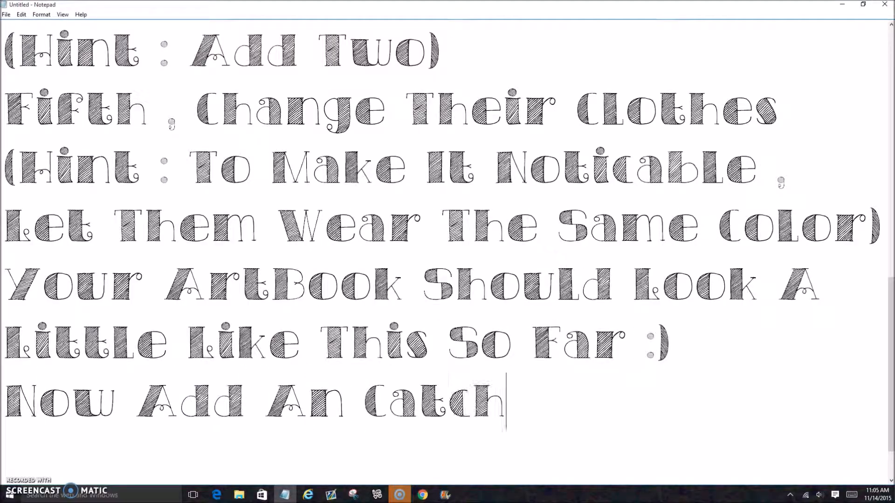
{"action": "type", "text": "y Quote Or Saying!!!"}
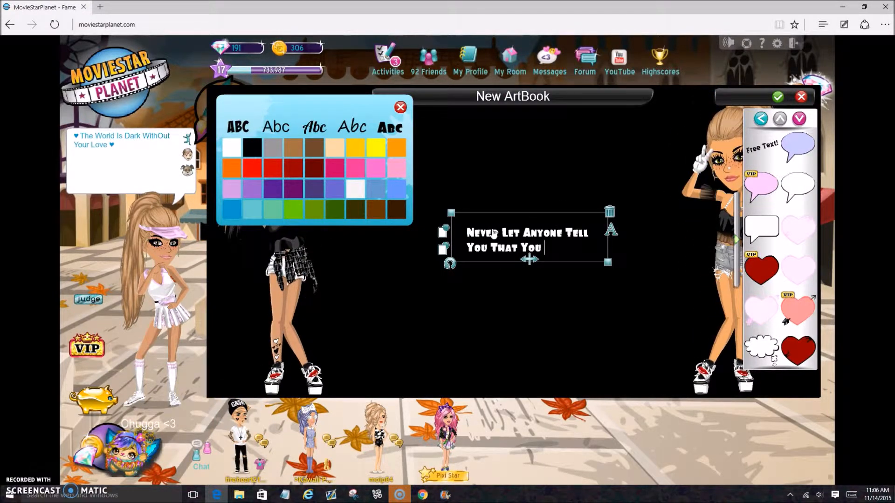
Finish the quote '...Are Not Beautiful', then note 'Now You Are Done !!! :)' and 'Please Don't Use Mine xD'
{"action": "type", "text": "Are Not Beautiful"}
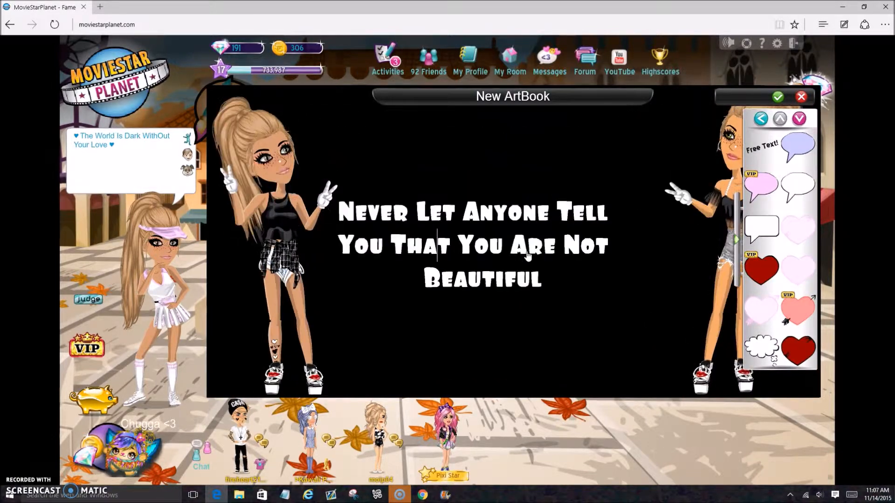
{"action": "left_click", "coordinate": [284, 494]}
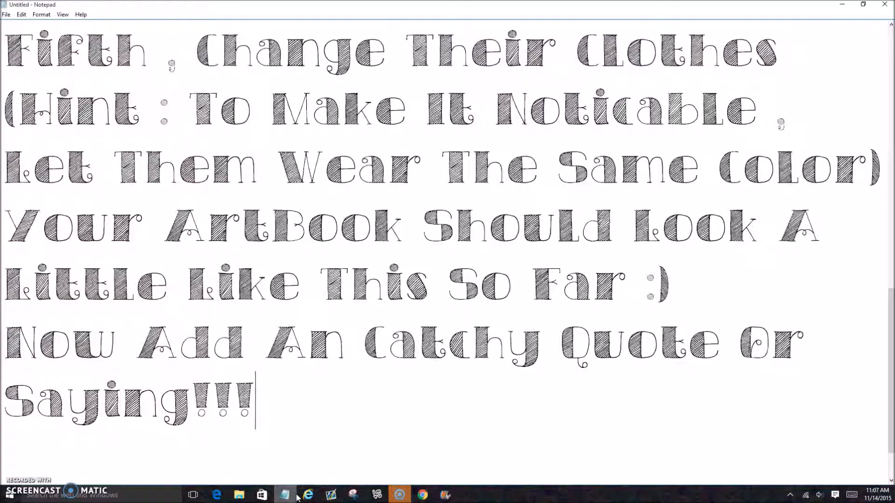
{"action": "type", "text": "Now You Are Done !!!"}
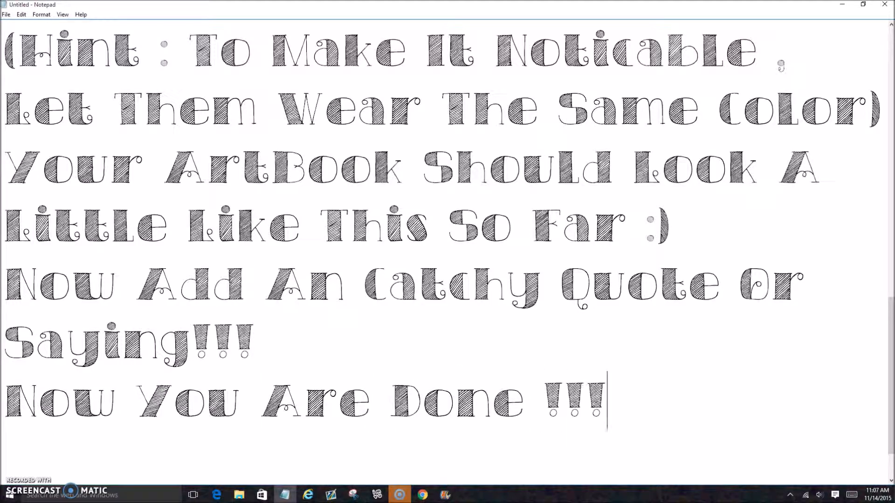
{"action": "type", "text": ":)"}
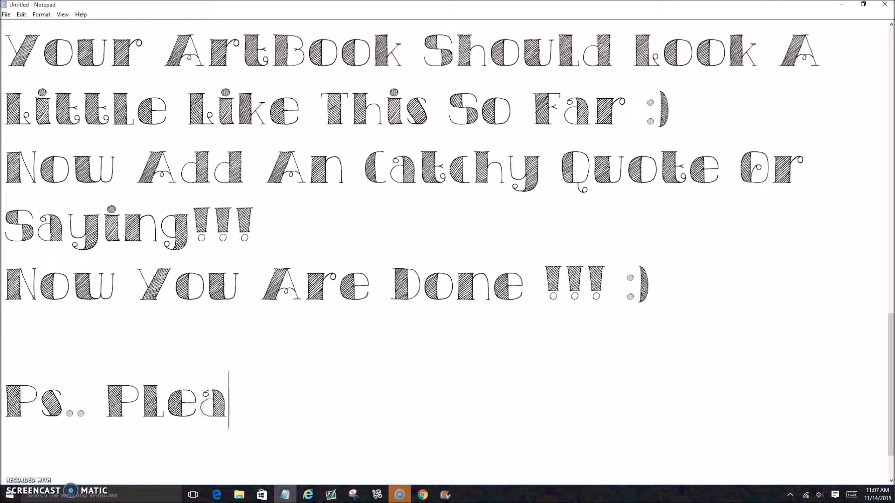
{"action": "type", "text": "se Don't Use Mine xD"}
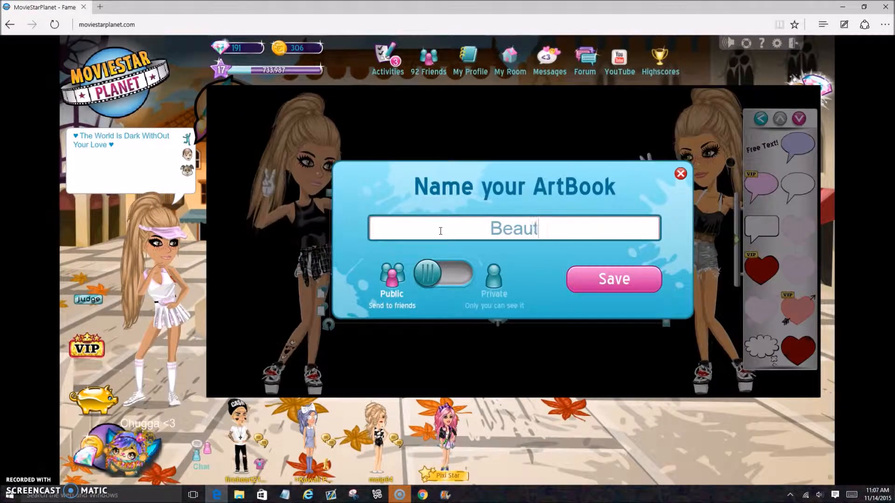
Save the ArtBook under the name 'Stay You!'
{"action": "type", "text": "Stay You!"}
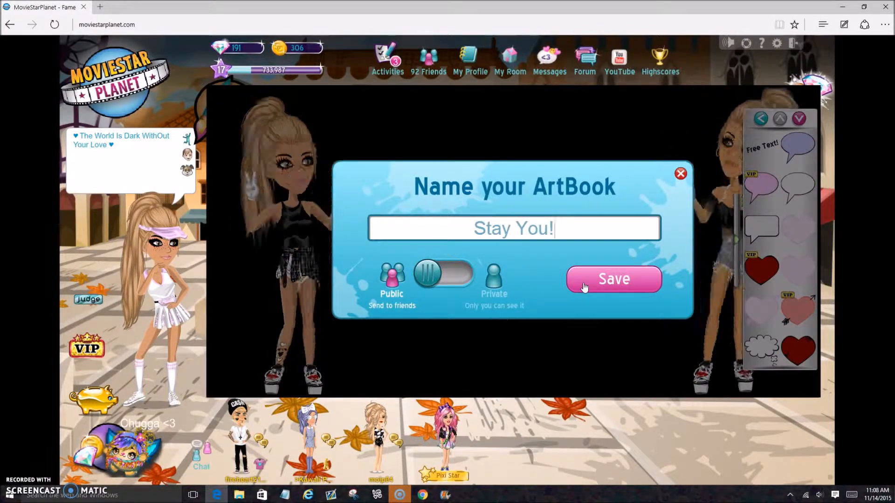
{"action": "left_click", "coordinate": [613, 278]}
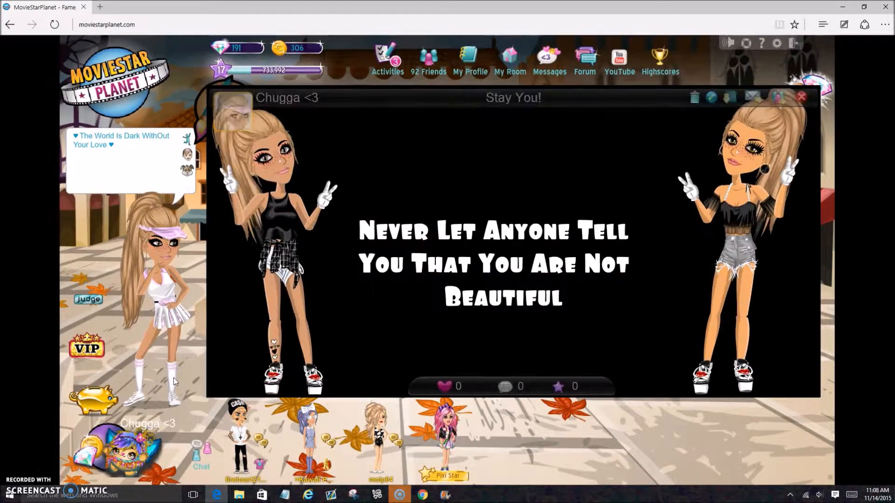